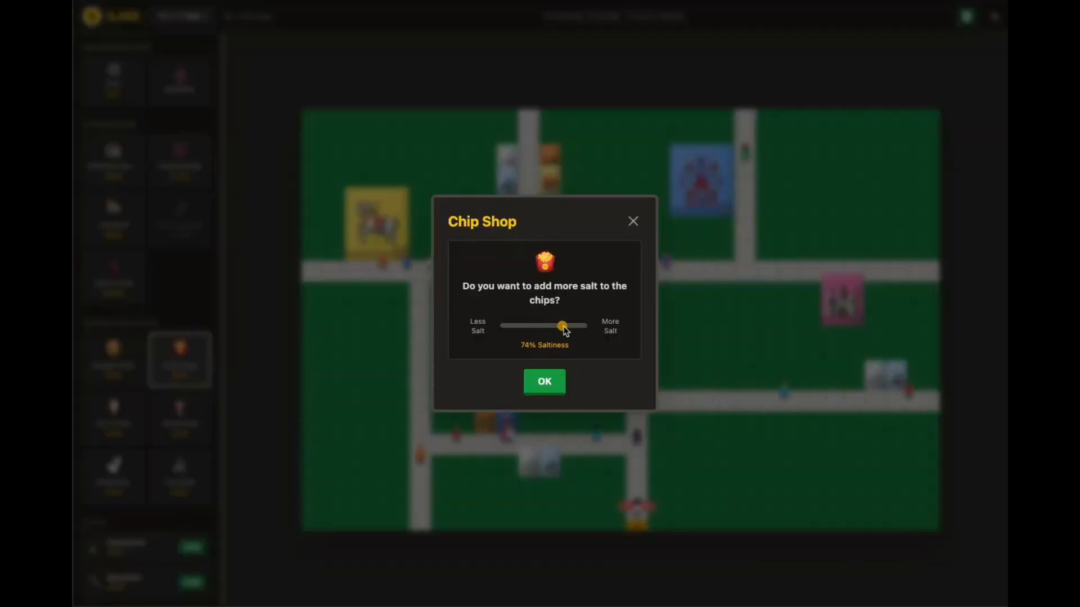
- Confirm 74% saltiness for the chip shop's chips
{"action": "left_click", "coordinate": [544, 382]}
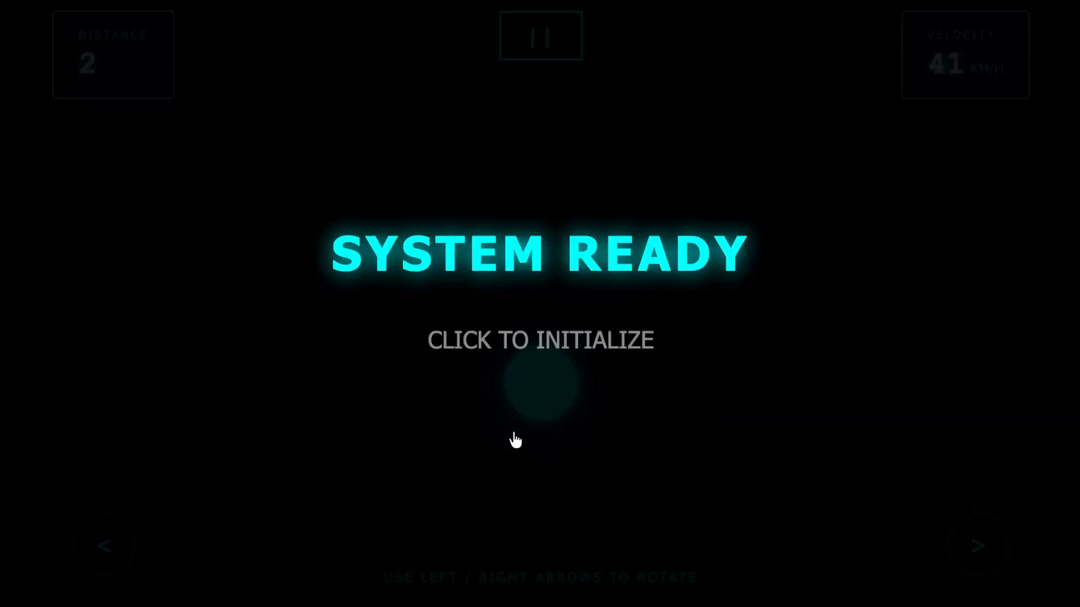
- Start the neon arcade game from its SYSTEM READY screen
{"action": "left_click", "coordinate": [518, 437]}
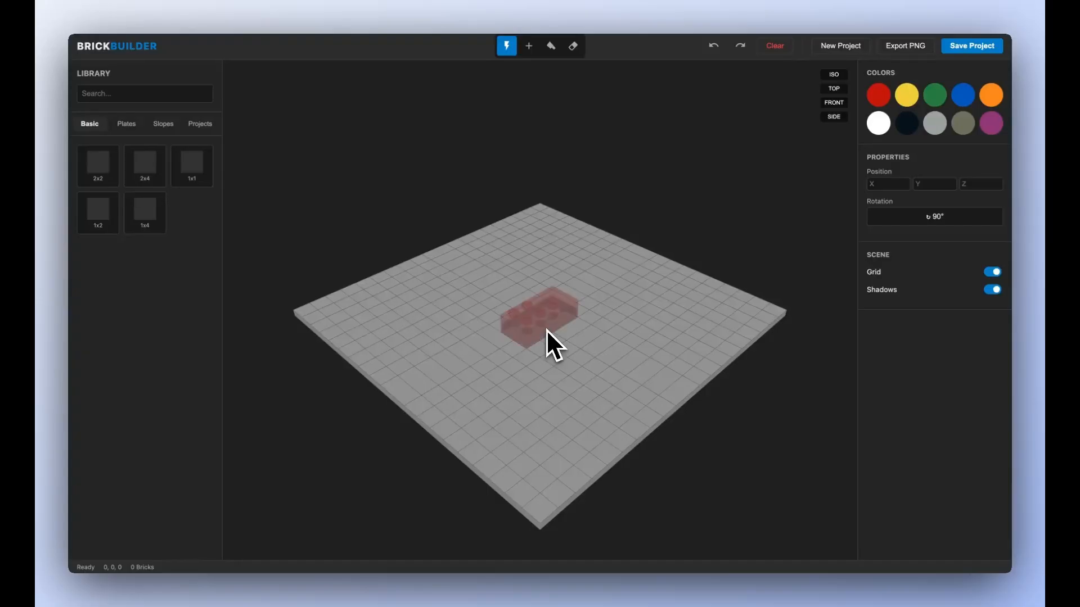
- Build two red 2x4 brick stacks, cap the left one with yellow, and choose the 2x4 Plate piece
{"action": "left_click", "coordinate": [543, 335]}
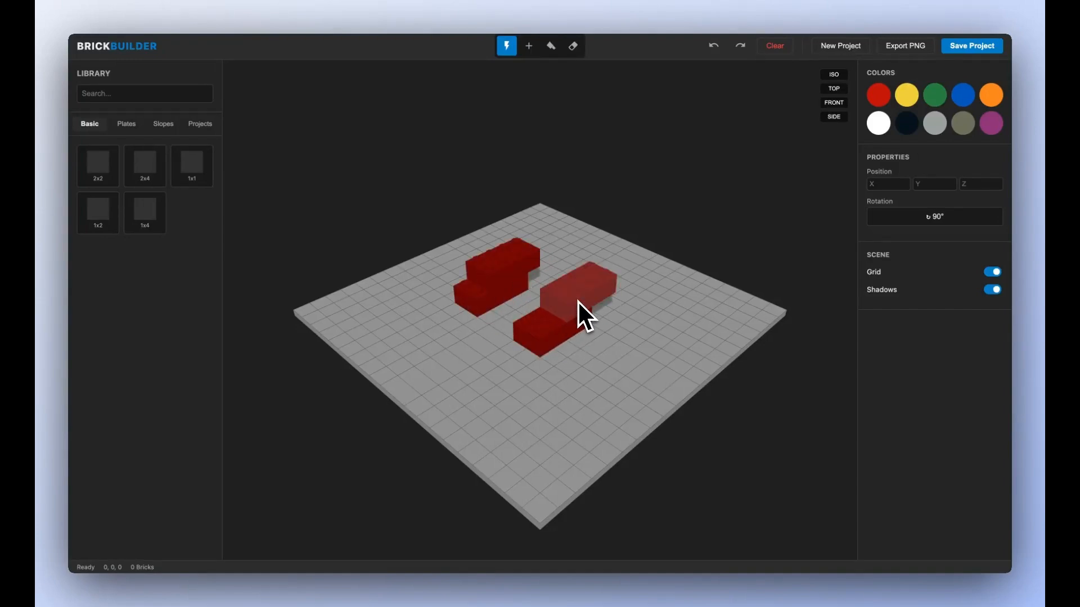
{"action": "left_click", "coordinate": [907, 94]}
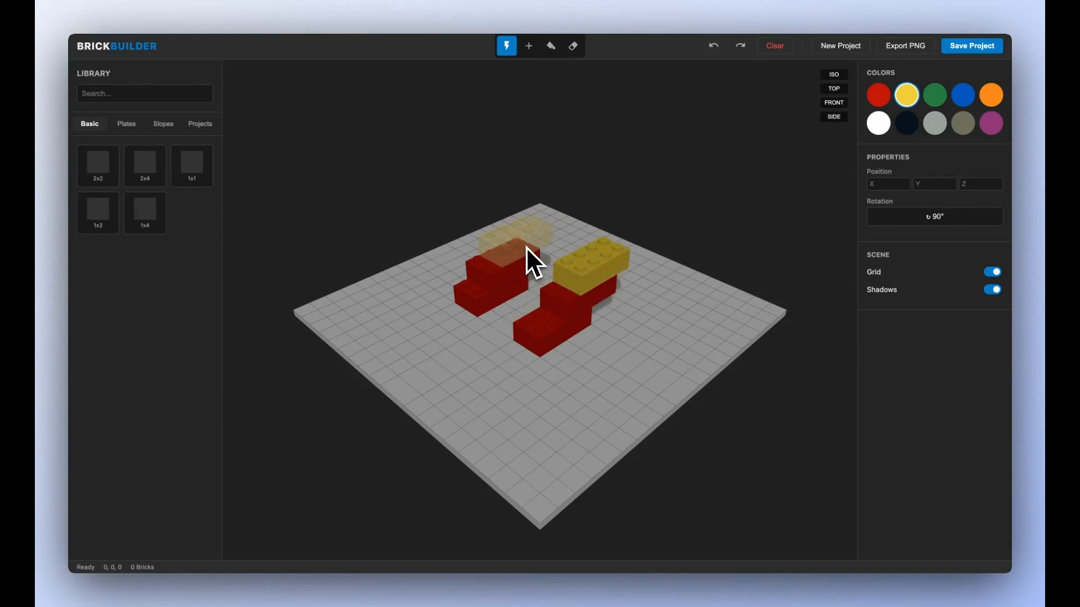
{"action": "left_click", "coordinate": [126, 124]}
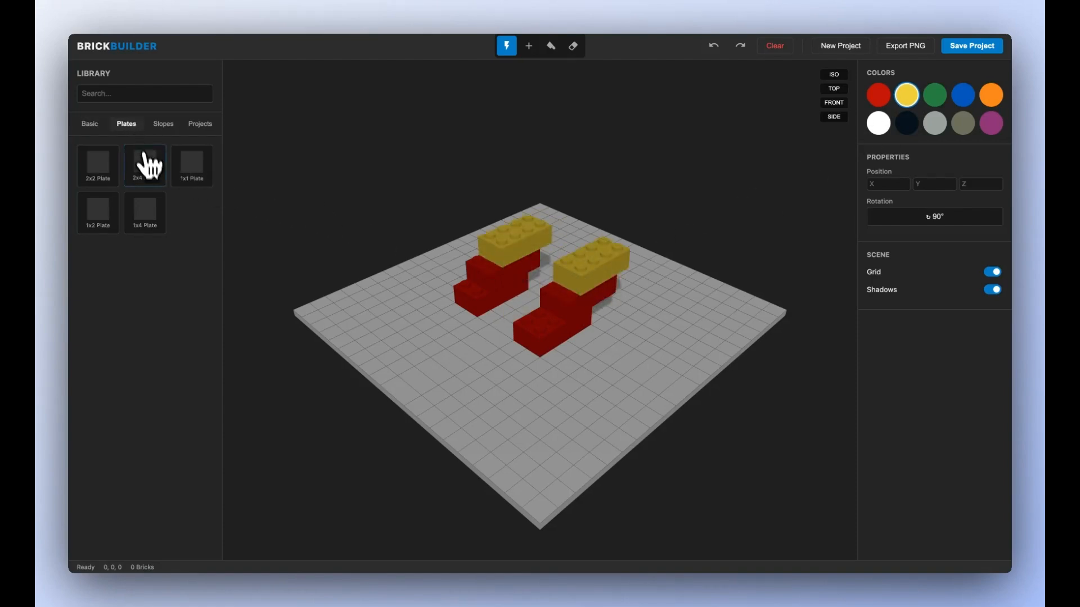
{"action": "left_click", "coordinate": [144, 164]}
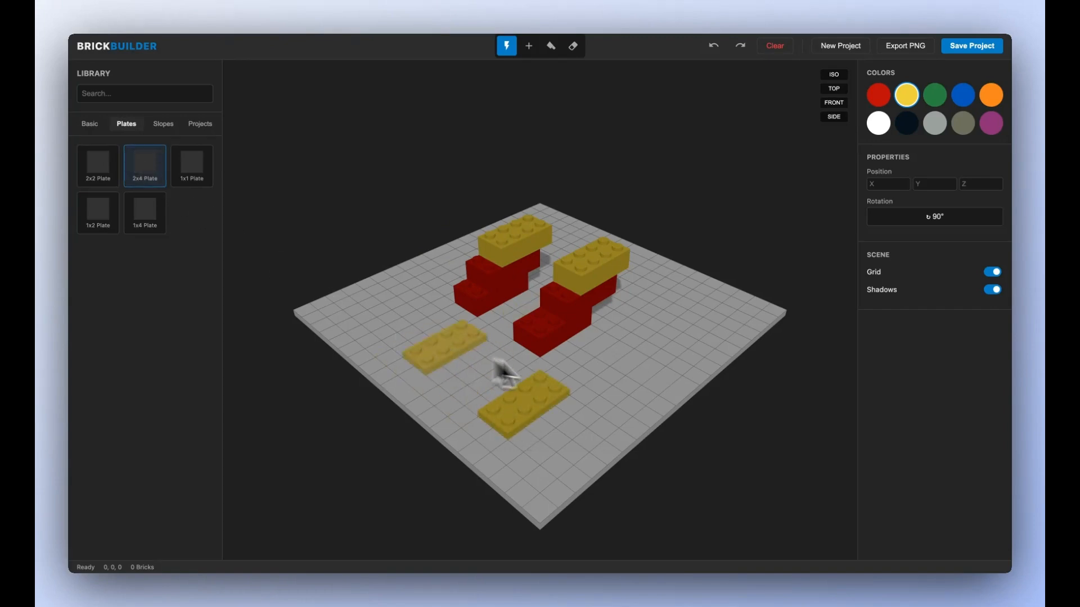
- Check the build from Side, Front and Iso views, then lay a yellow plate near the right corner
{"action": "left_click", "coordinate": [833, 116]}
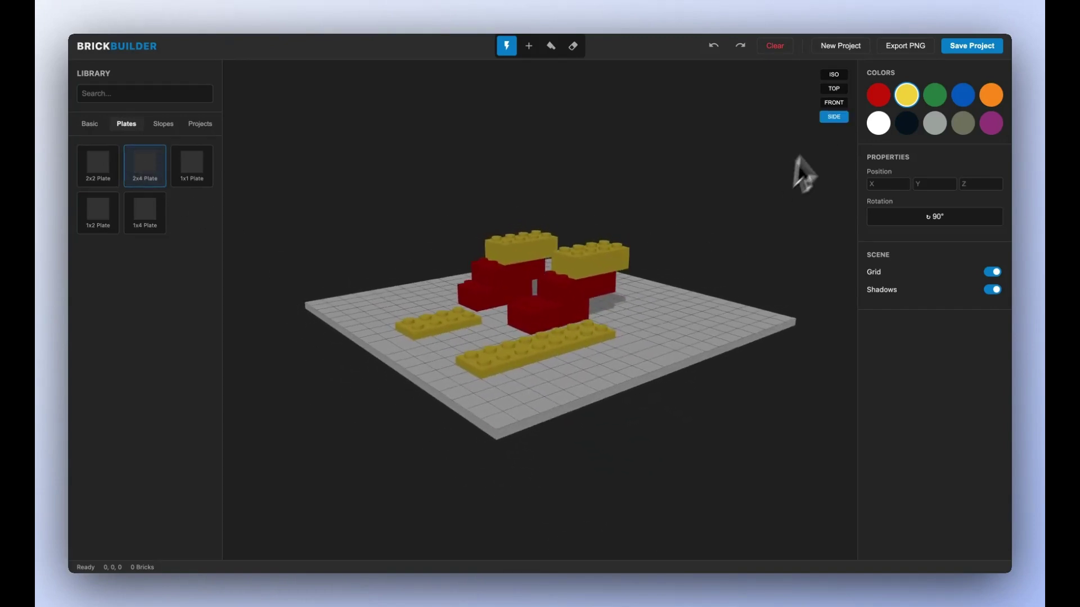
{"action": "left_click", "coordinate": [834, 102]}
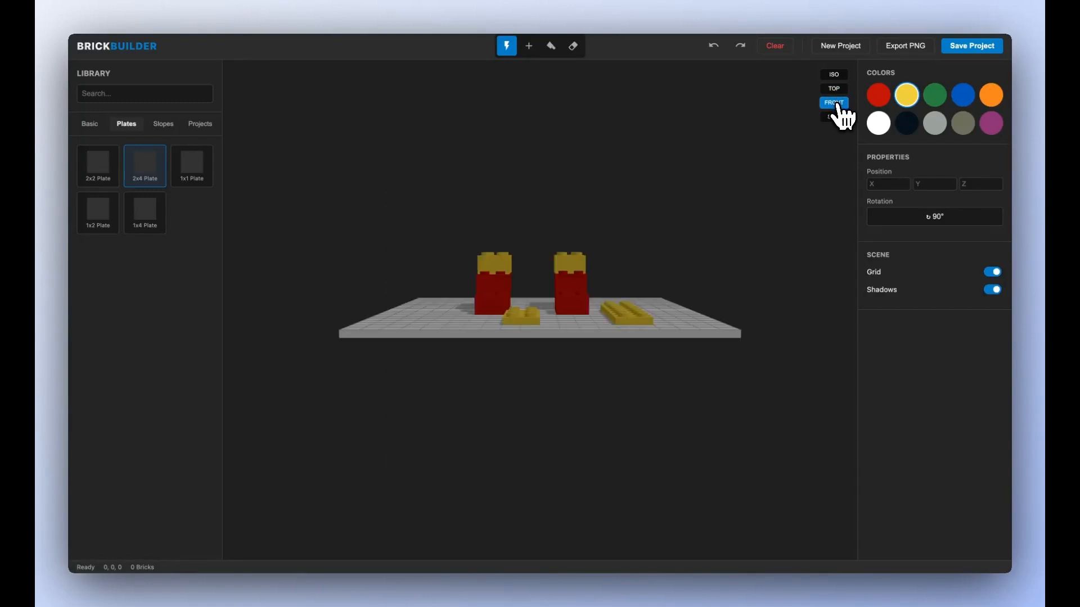
{"action": "left_click", "coordinate": [833, 74]}
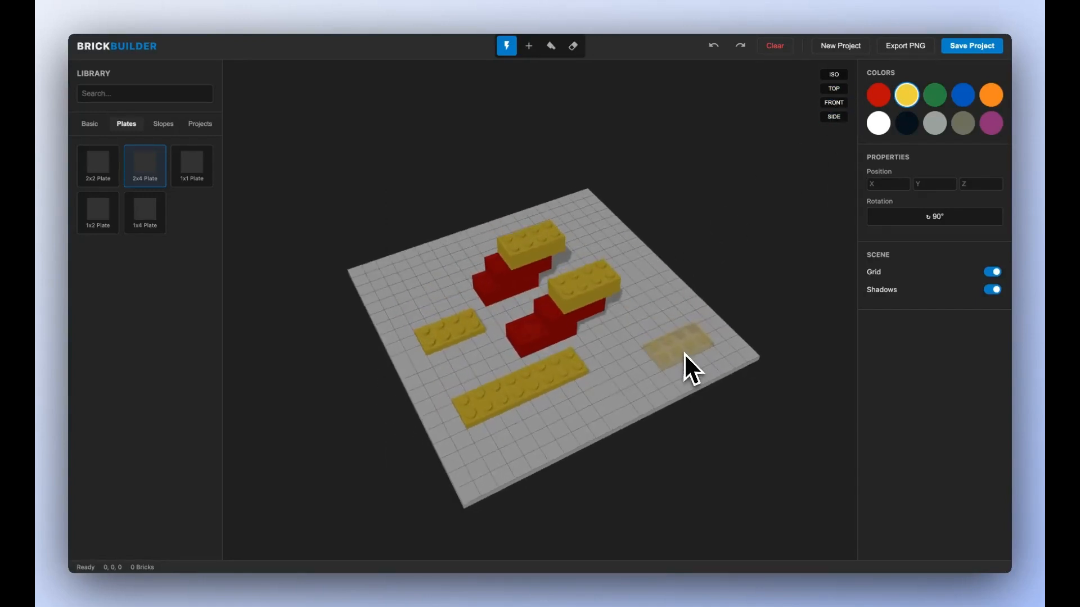
{"action": "left_click", "coordinate": [551, 45]}
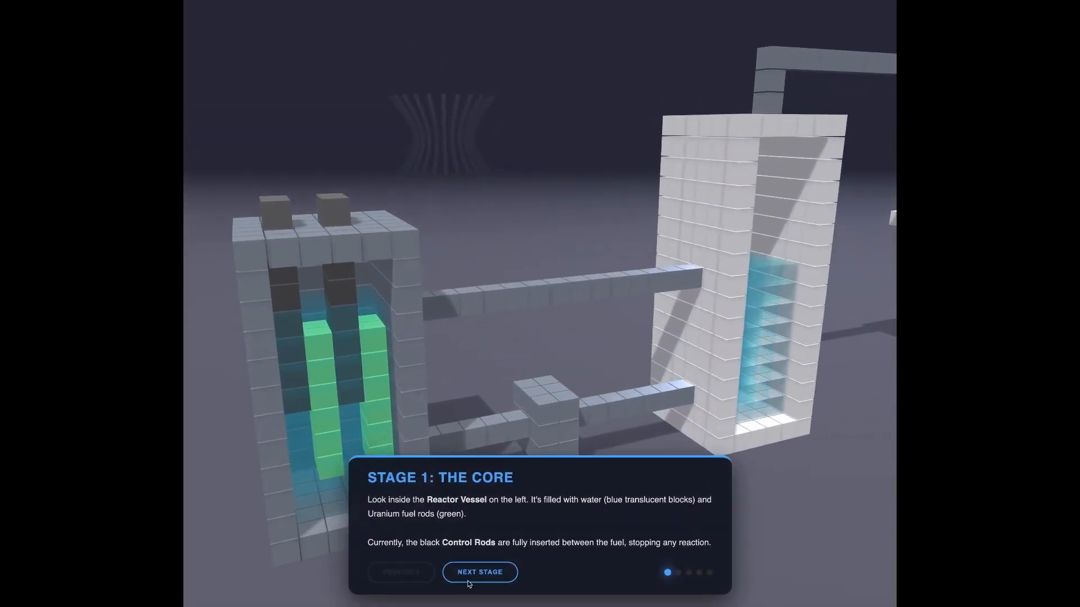
- Advance the reactor tour through Heat Generation, Creating Steam and The Turbine stages and beyond
{"action": "left_click", "coordinate": [479, 572]}
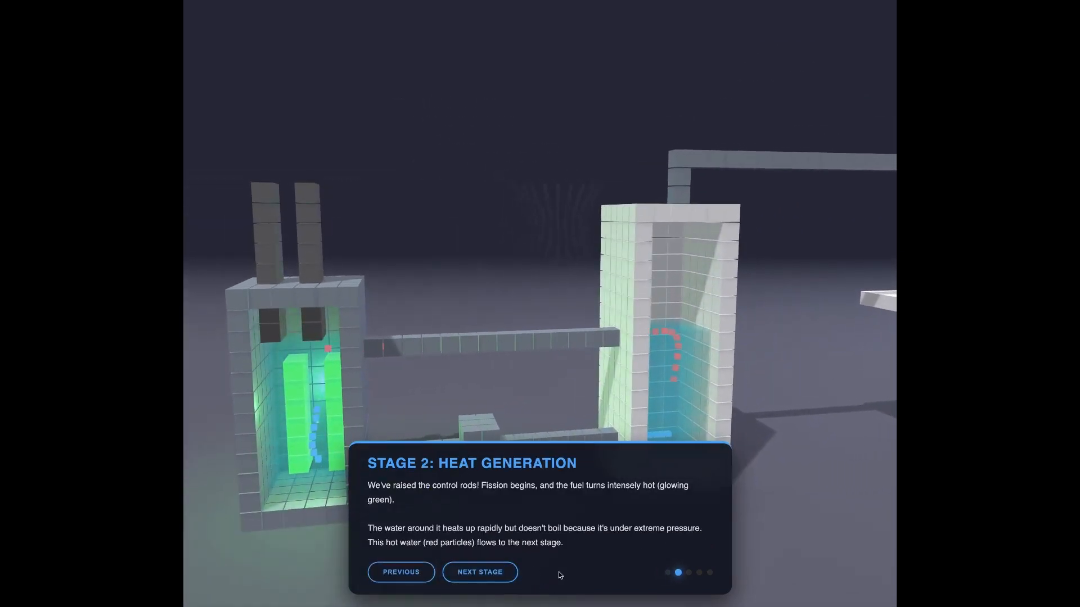
{"action": "left_click", "coordinate": [479, 573]}
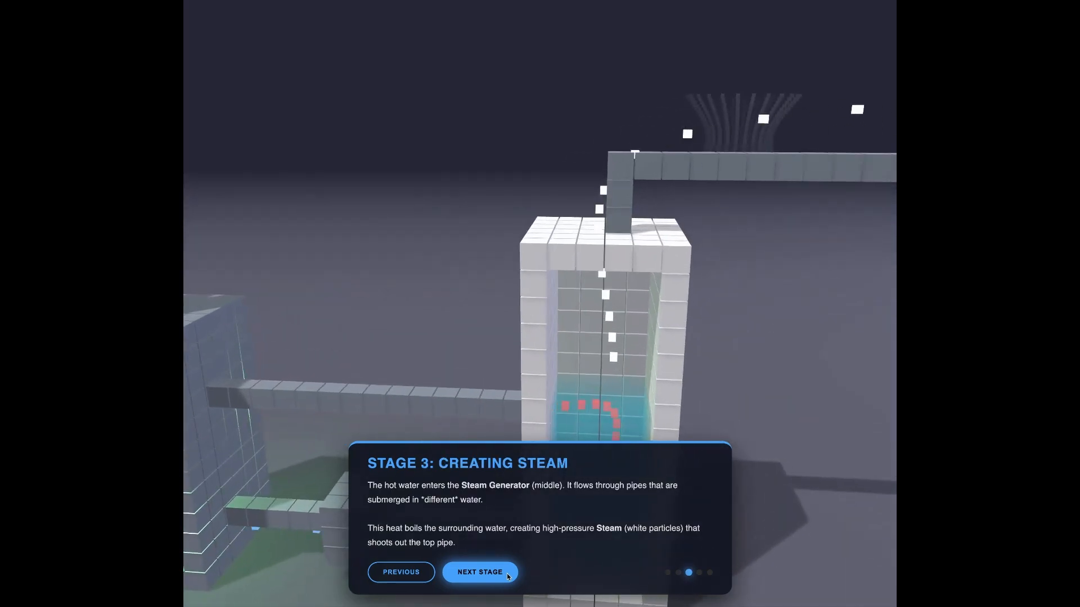
{"action": "left_click", "coordinate": [481, 571]}
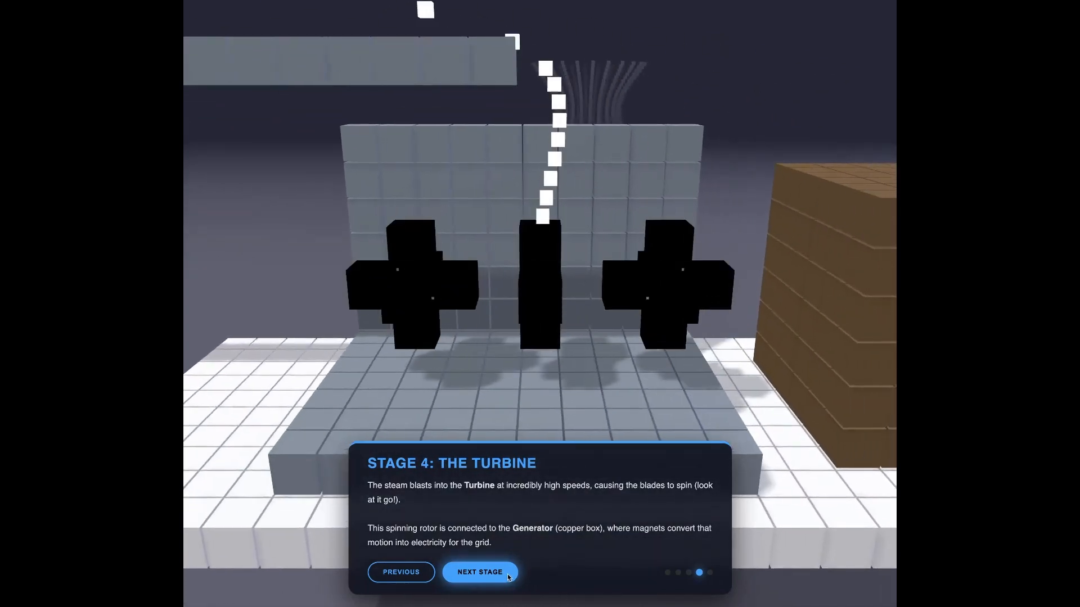
{"action": "left_click", "coordinate": [480, 572]}
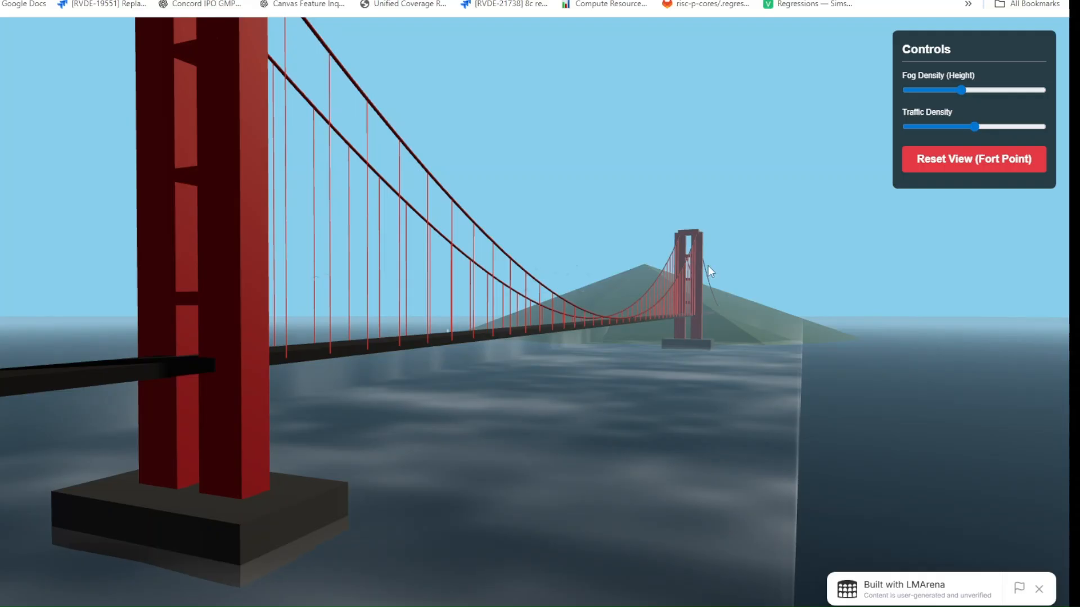
- Thicken the fog over the bay and thin the traffic crossing the bridge
{"action": "left_click_drag", "start_coordinate": [961, 90], "coordinate": [994, 90]}
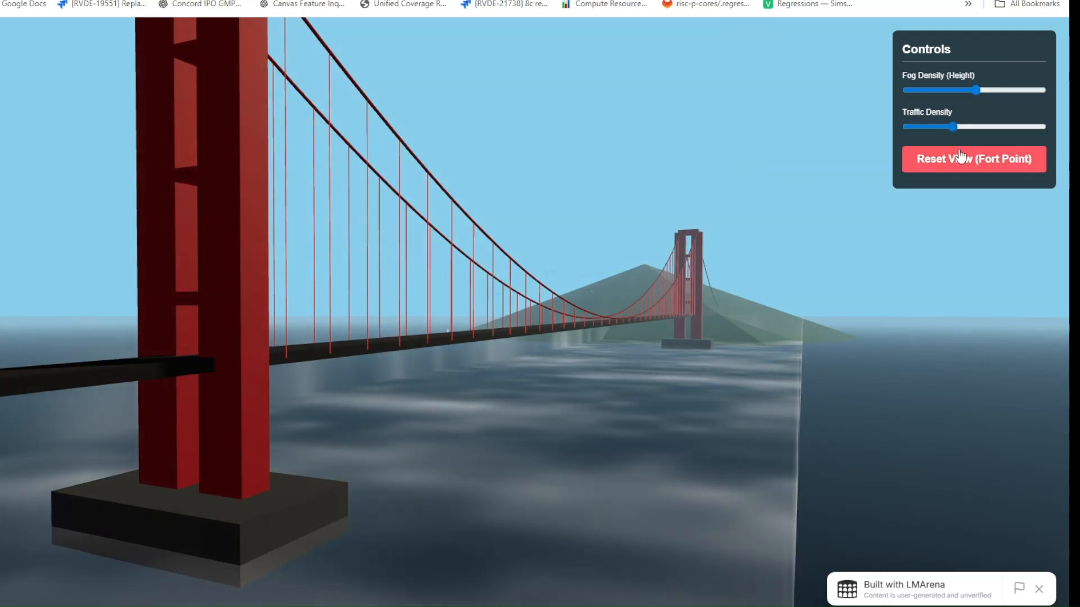
{"action": "left_click_drag", "start_coordinate": [953, 126], "coordinate": [998, 127]}
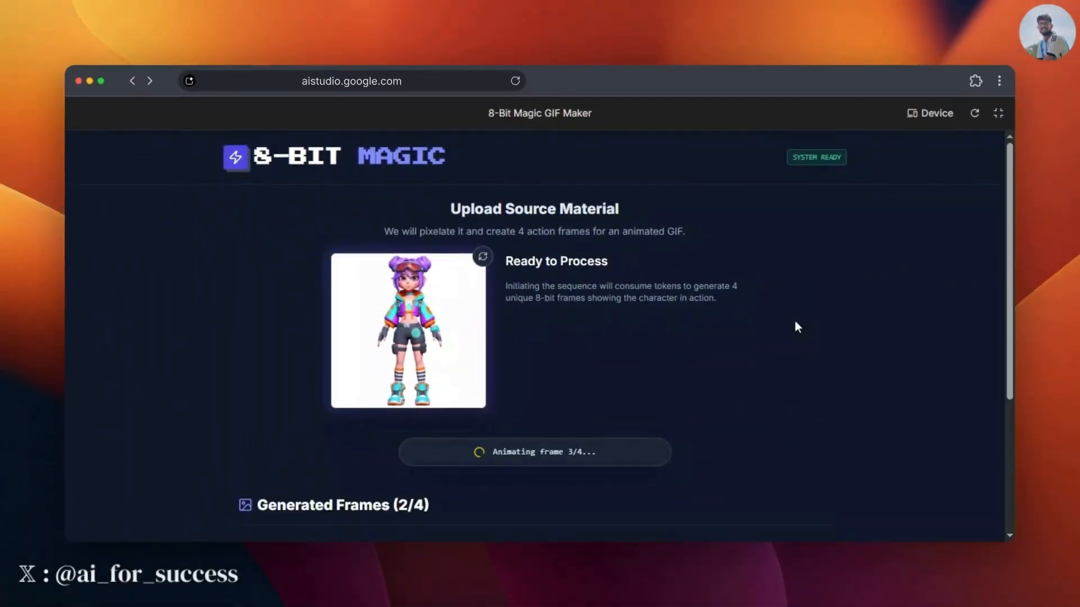
- Scroll down to the Generated Frames section while the character's frames render
{"action": "scroll", "scroll_direction": "down", "scroll_amount": 3}
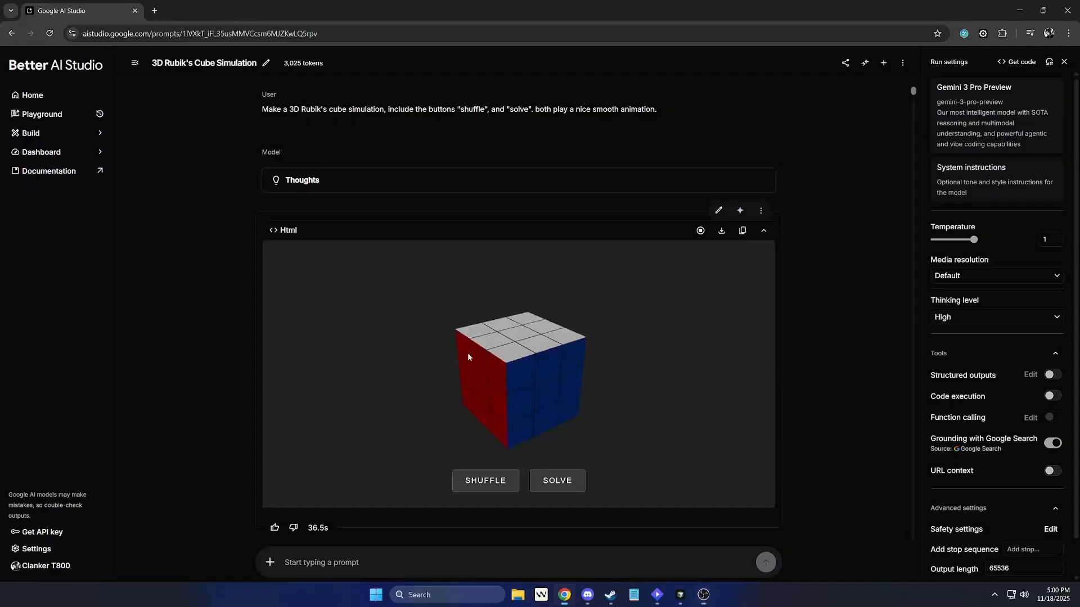
- Shuffle the Rubik's cube, solve it, then shuffle it again
{"action": "left_click", "coordinate": [486, 481]}
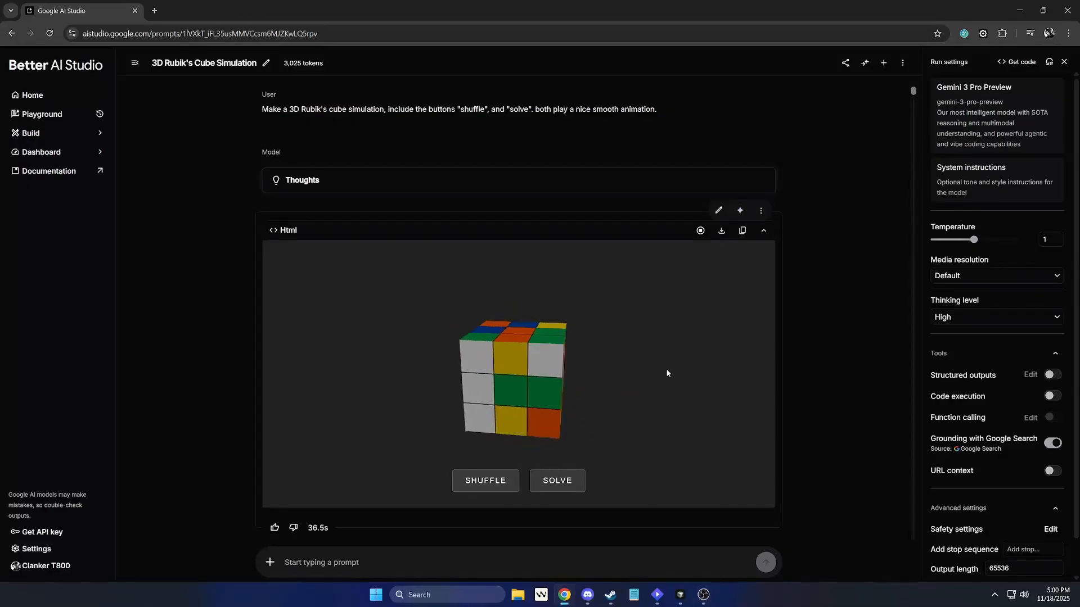
{"action": "left_click", "coordinate": [486, 481]}
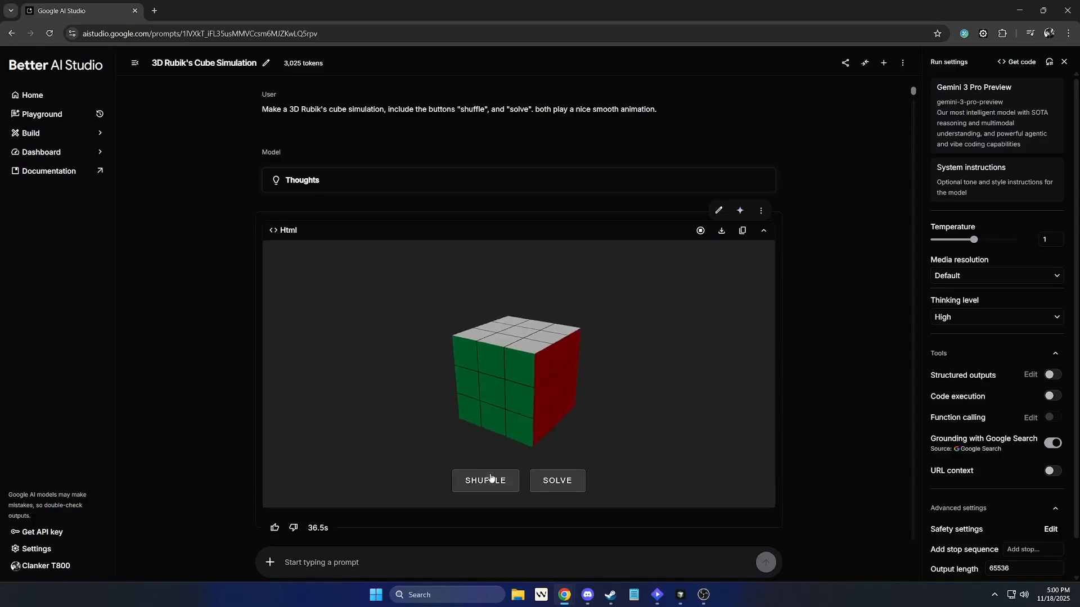
{"action": "left_click", "coordinate": [486, 480]}
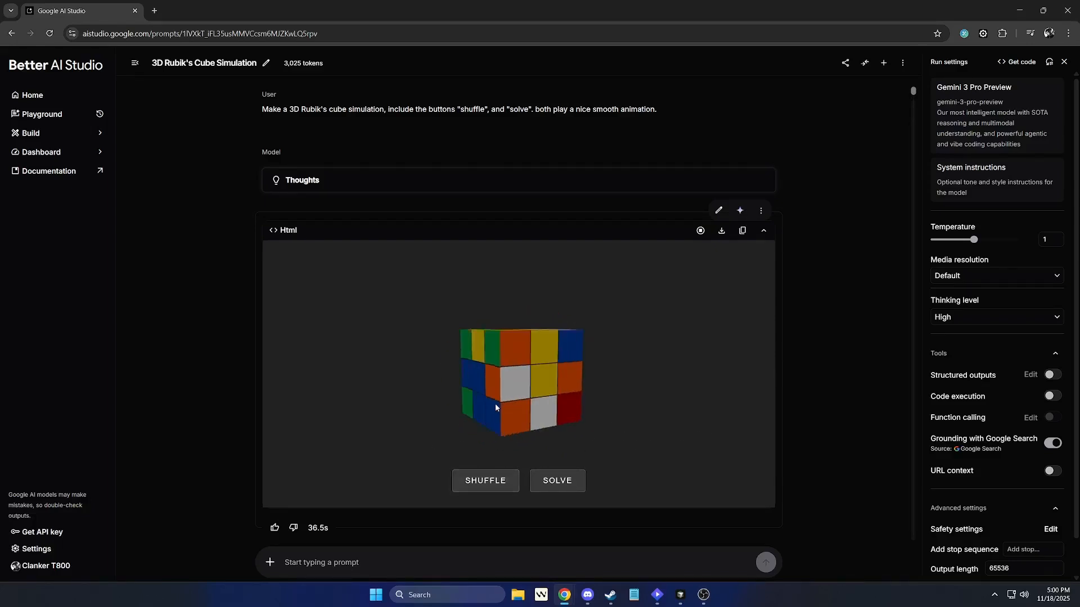
{"action": "left_click", "coordinate": [486, 481]}
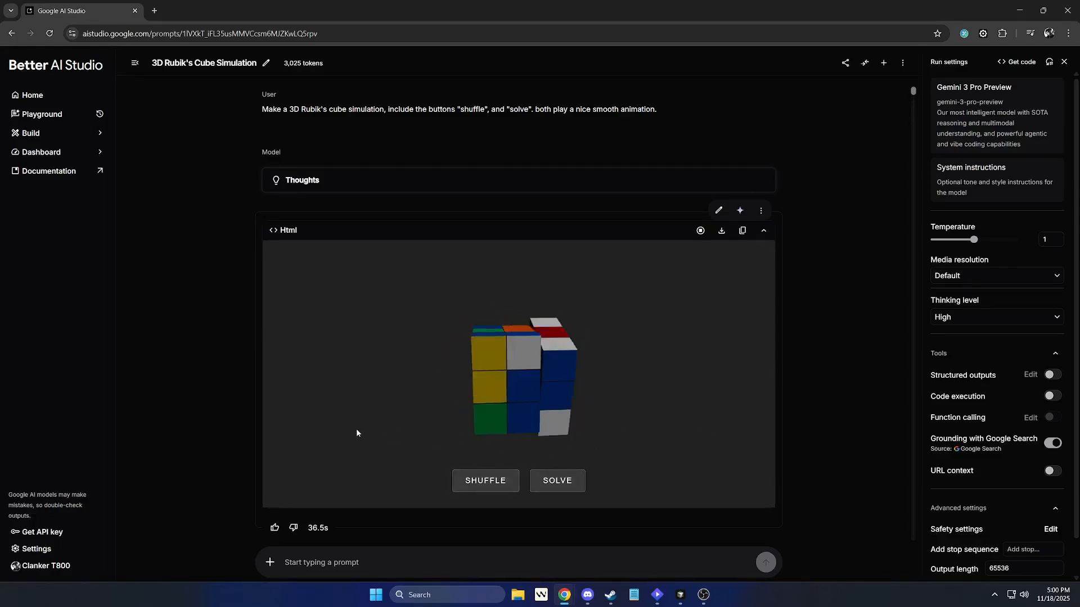